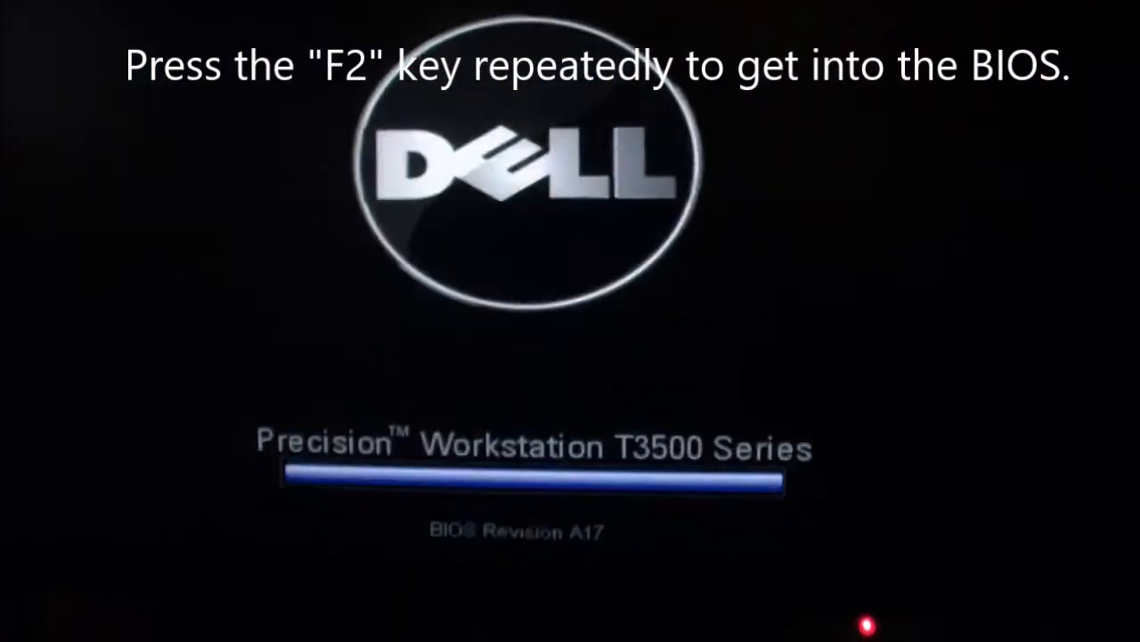
Step: Enter BIOS Setup with F2 at the Dell logo instead of booting the OS
key("f2")
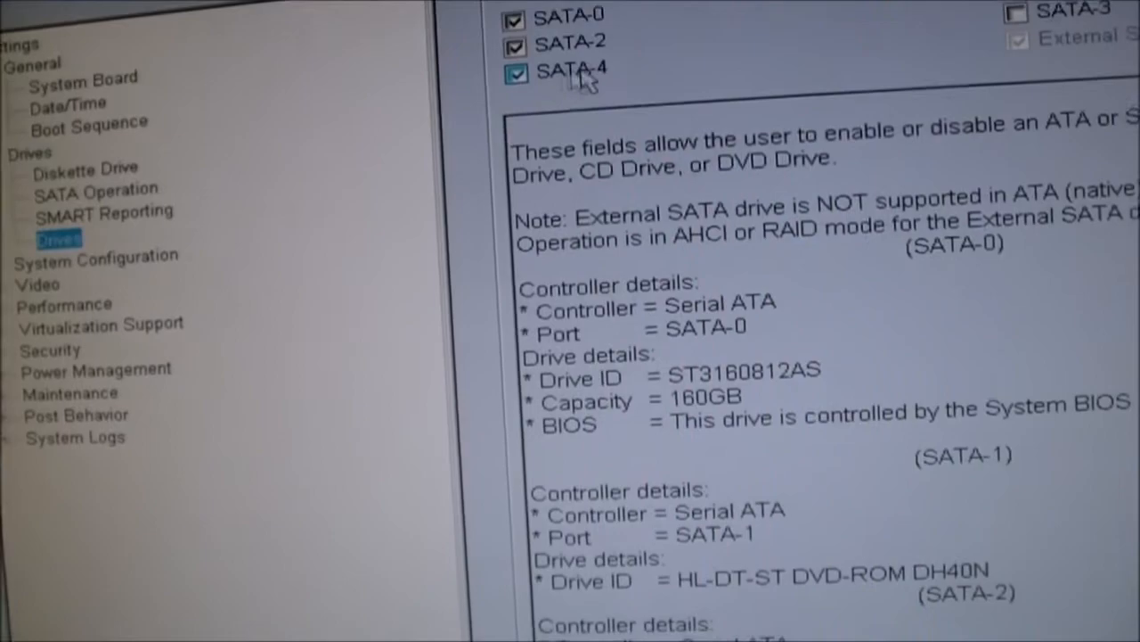
Step: Uncheck SATA-4 on the Drives page, keeping SATA-0 and SATA-2, and apply the change
left_click(517, 73)
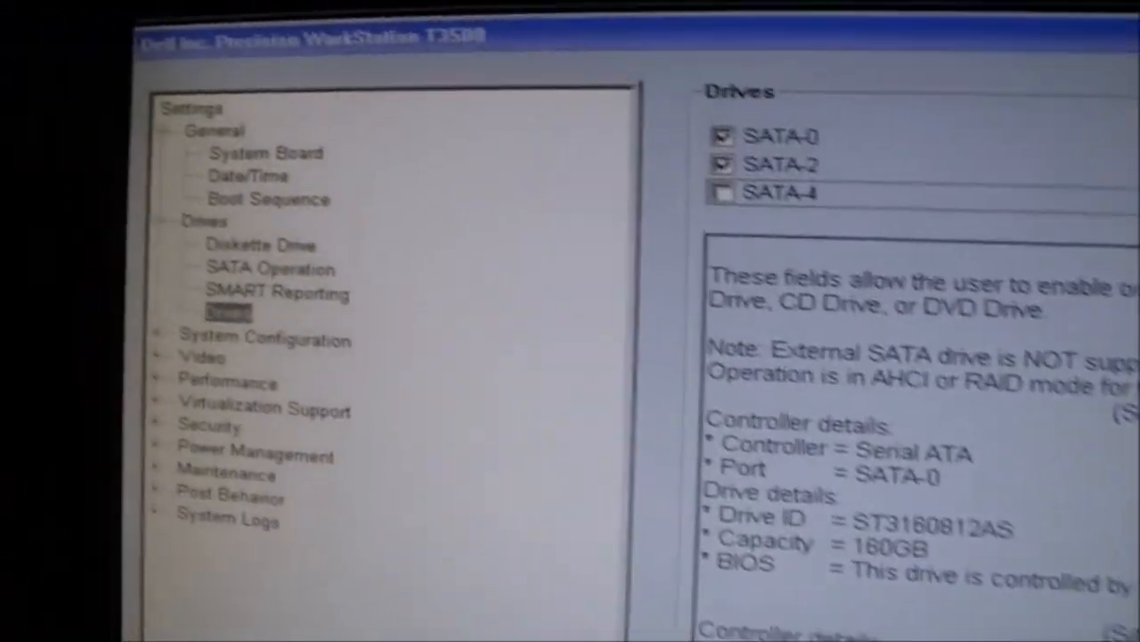
scroll("down", 3)
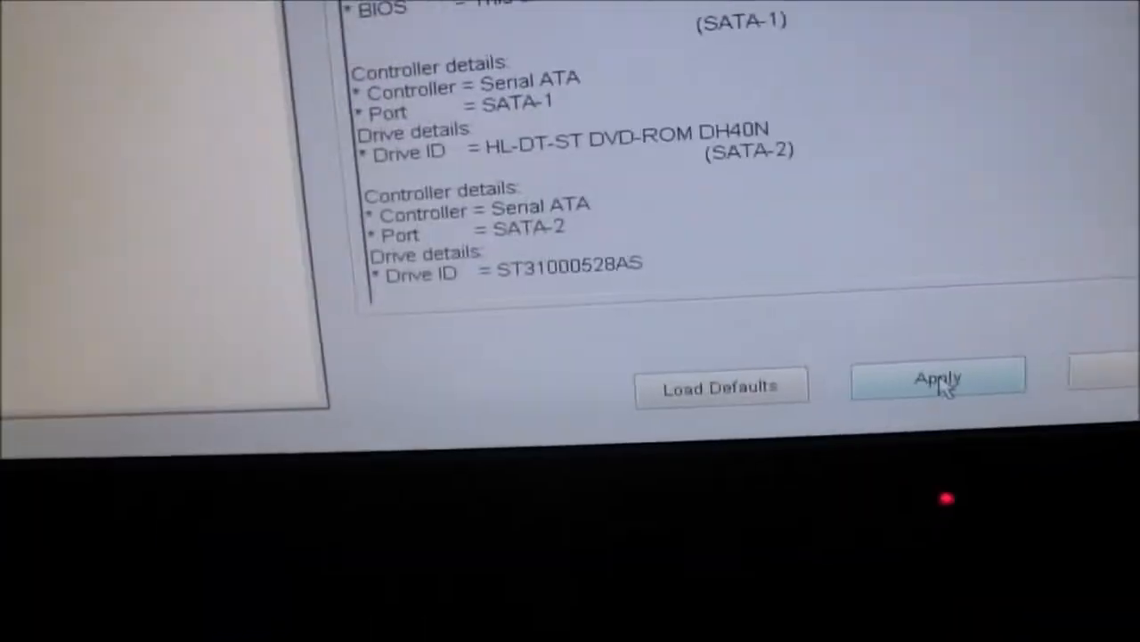
left_click(937, 378)
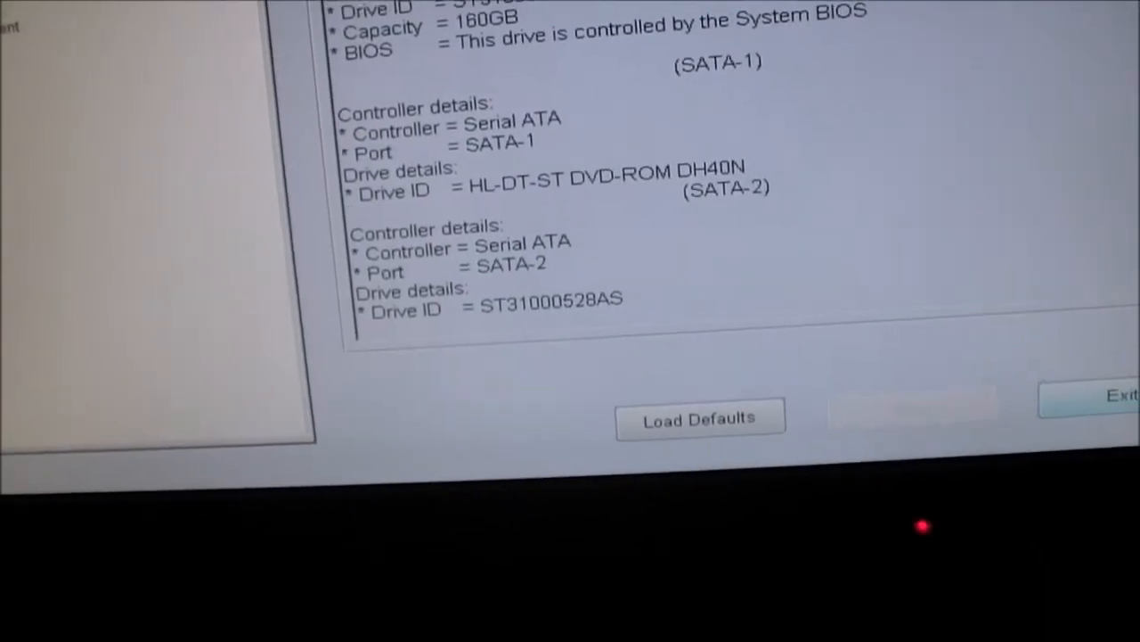